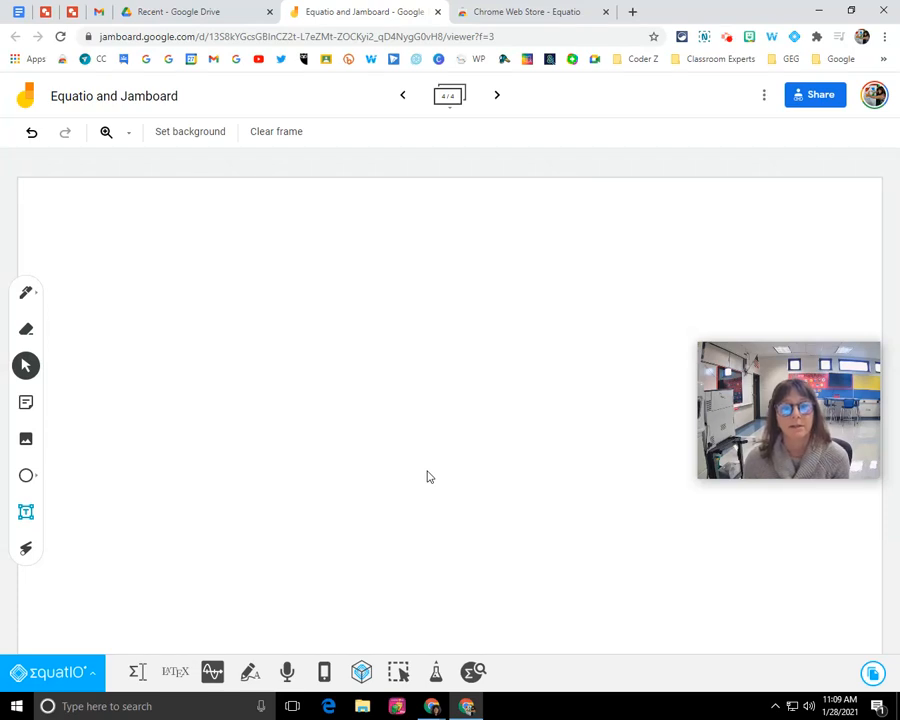
mouse_move(435, 475)
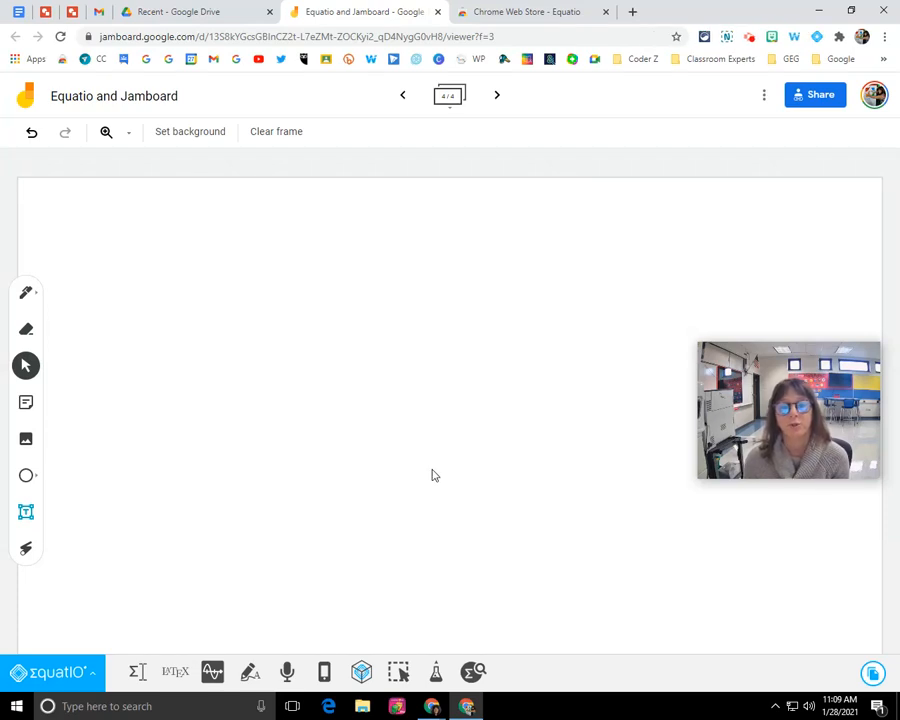
mouse_move(442, 474)
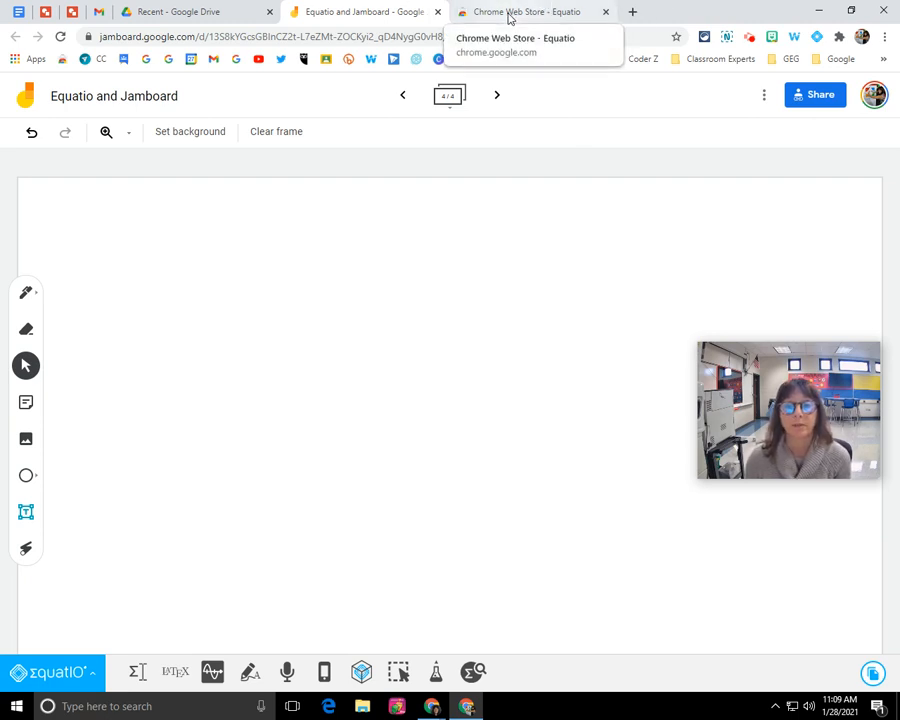
Switch to the Chrome Web Store tab showing EquatIO search results
click(530, 11)
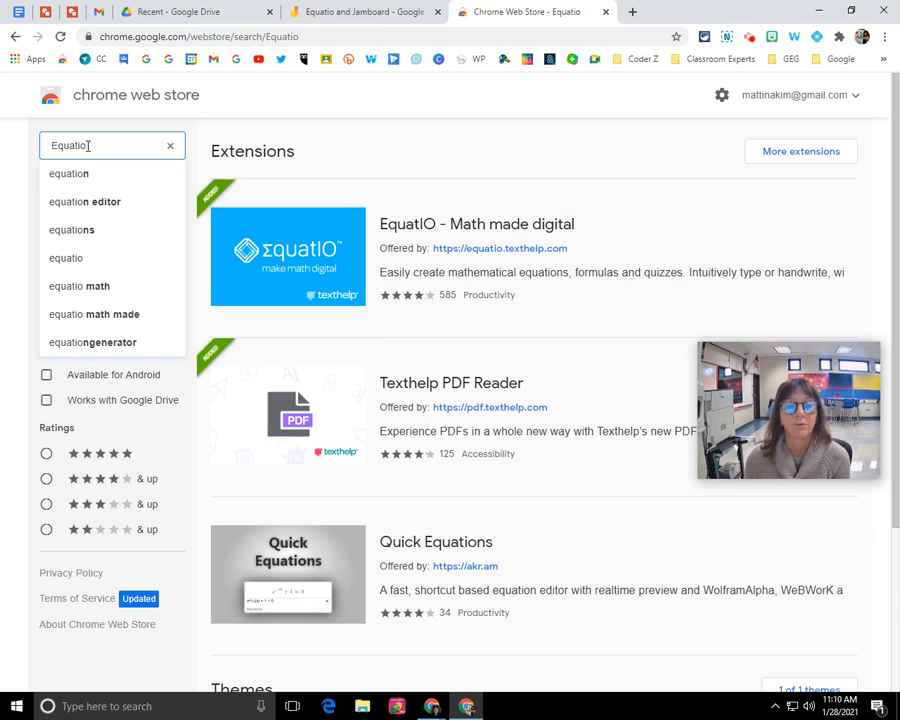
mouse_move(483, 237)
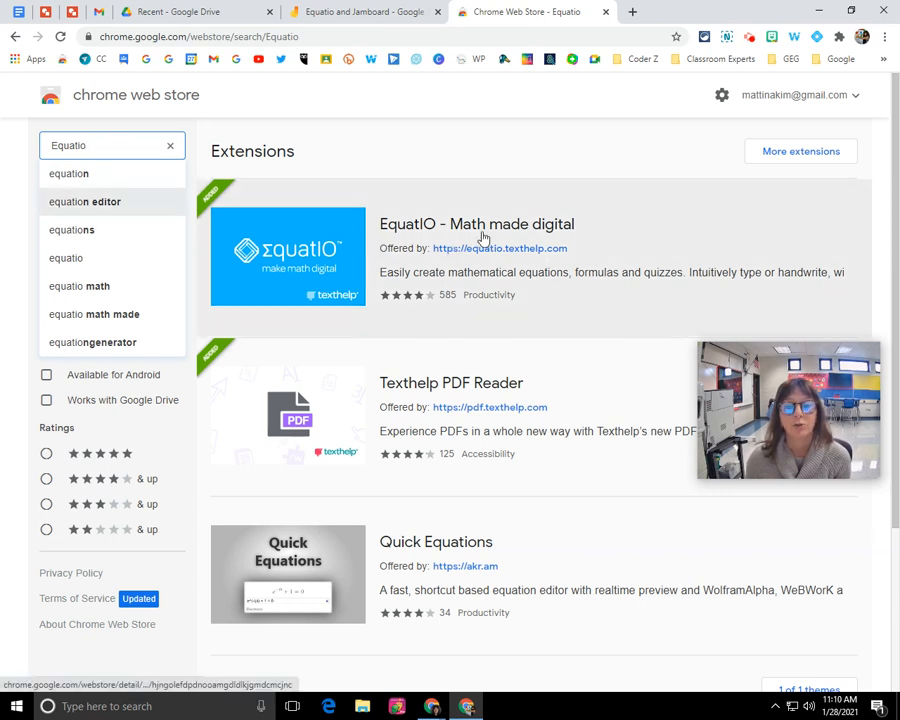
mouse_move(549, 150)
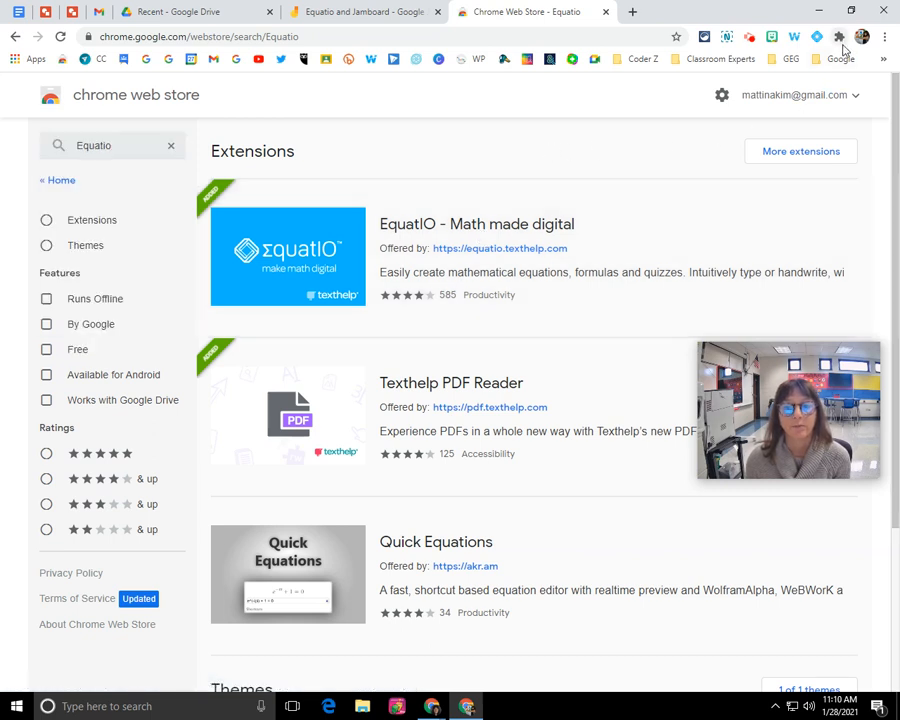
mouse_move(839, 37)
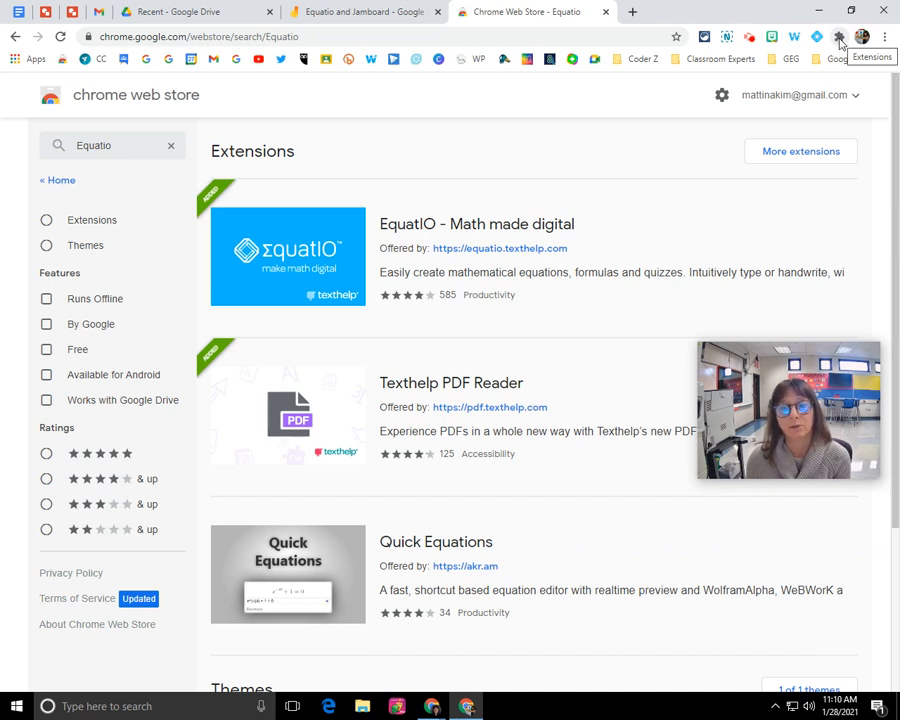
From the Extensions list, unpin and re-pin EquatIO to the Chrome toolbar
click(817, 37)
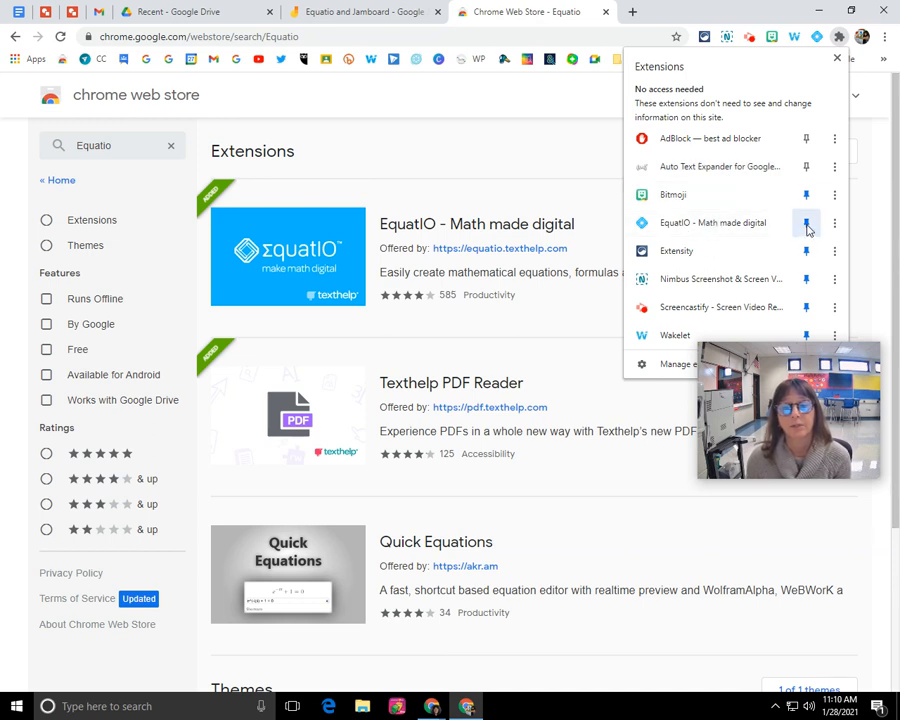
mouse_move(806, 223)
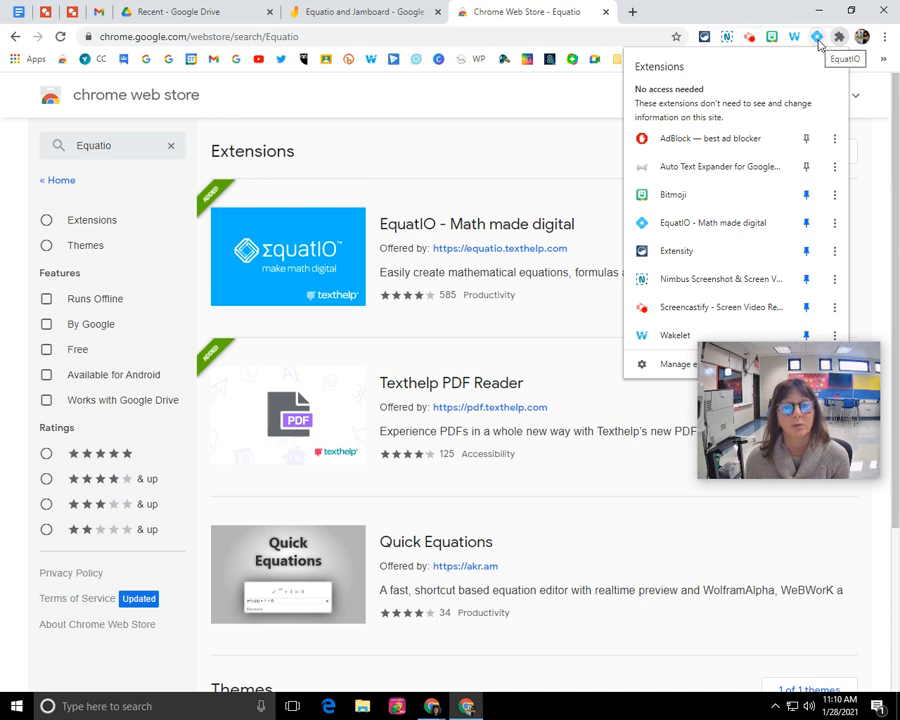
mouse_move(806, 223)
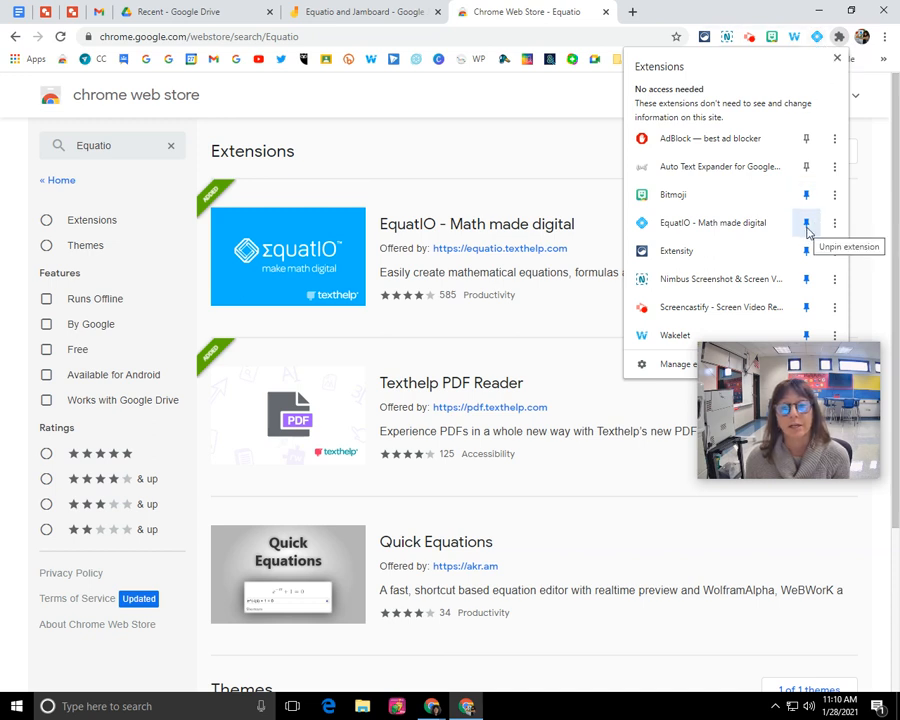
click(806, 223)
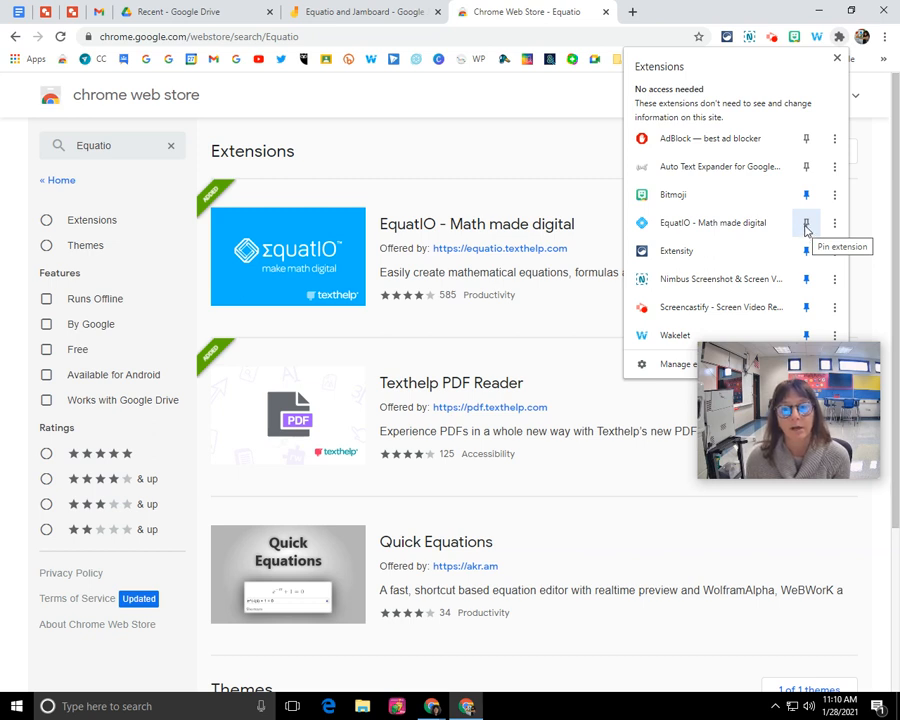
click(806, 222)
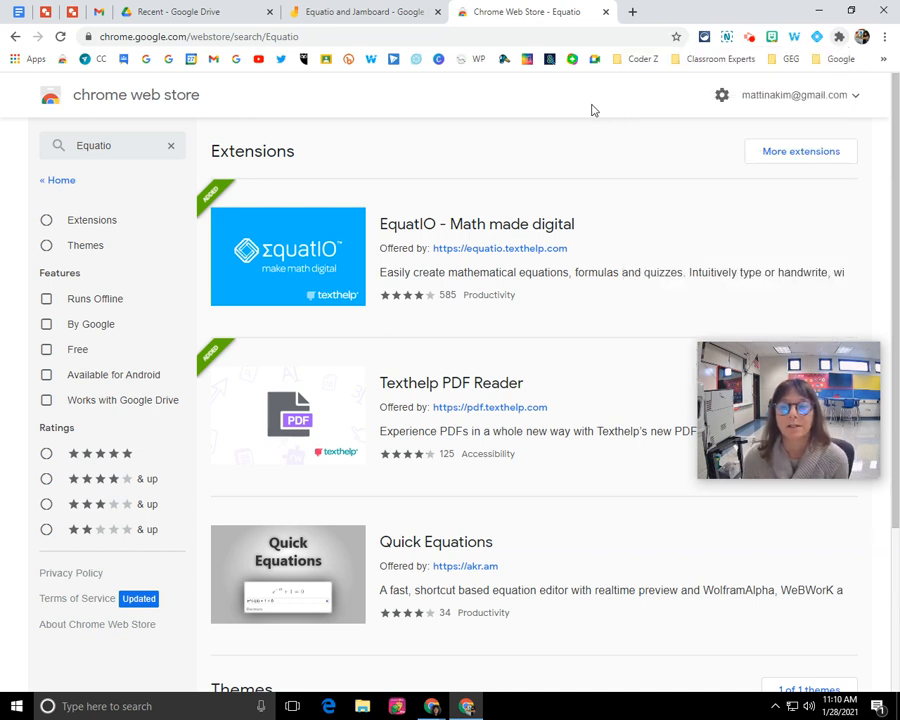
mouse_move(441, 75)
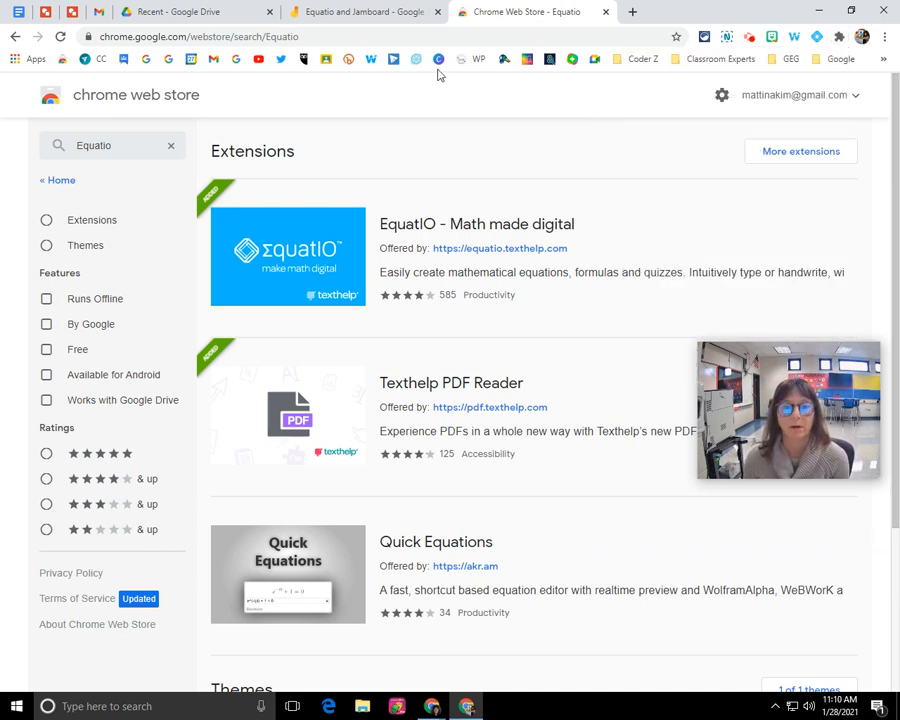
Return to the Jamboard tab with its blank frame and EquatIO toolbar
click(363, 12)
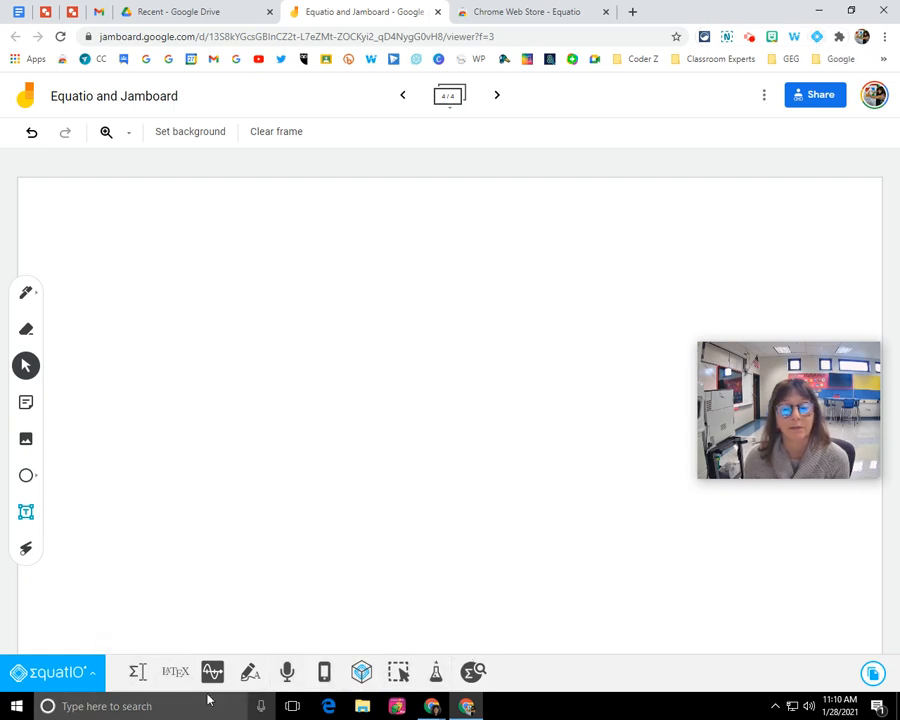
mouse_move(211, 672)
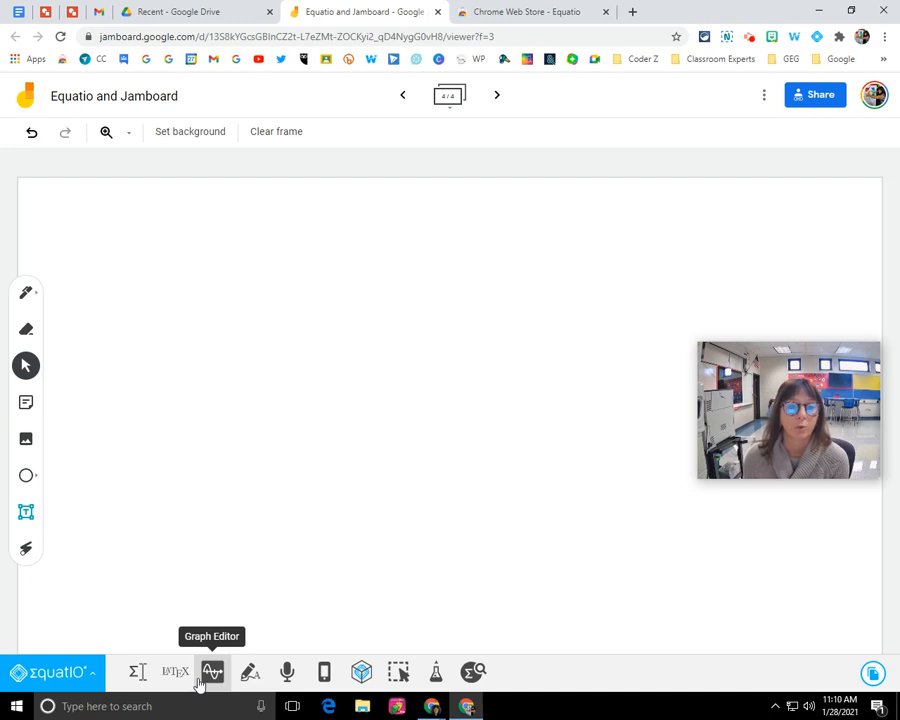
mouse_move(191, 593)
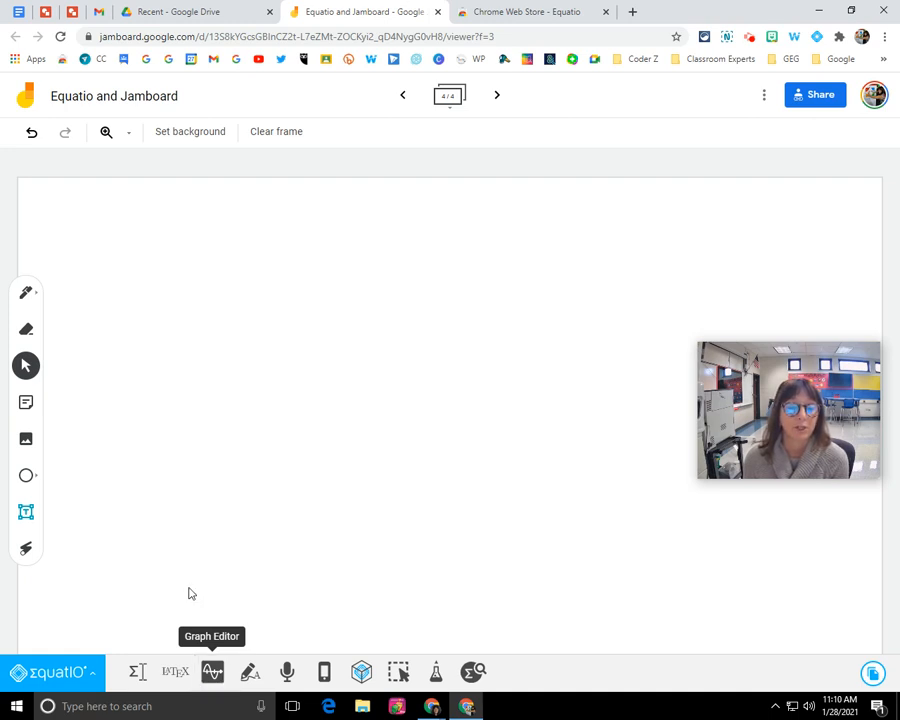
mouse_move(137, 671)
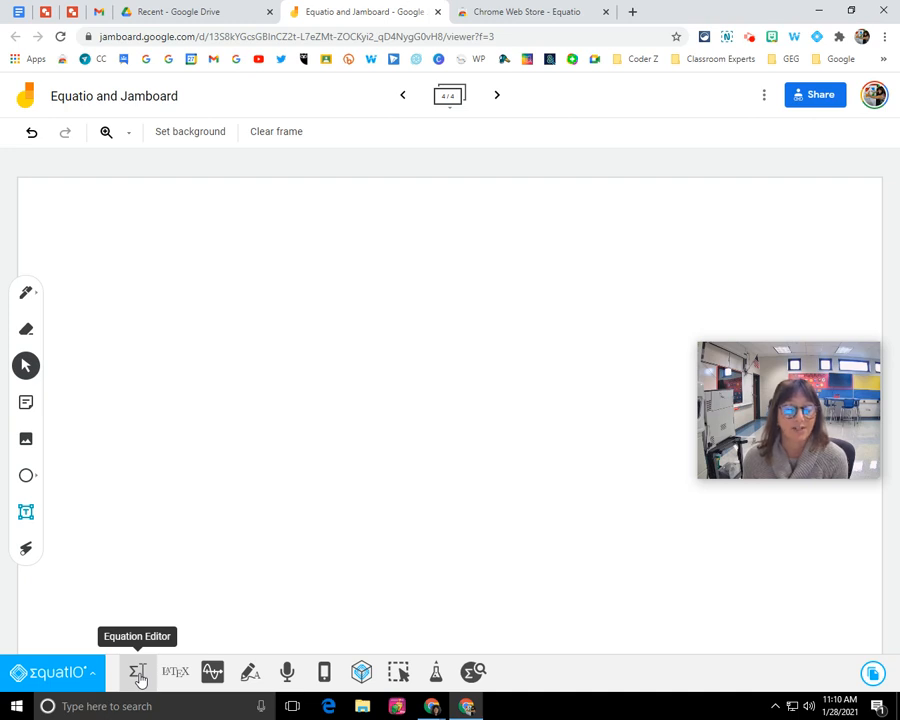
Enter y = 1/(2x) + 4 in EquatIO's Equation Editor and show Copy Math formats
click(138, 671)
text(y = 1/2x + 4)
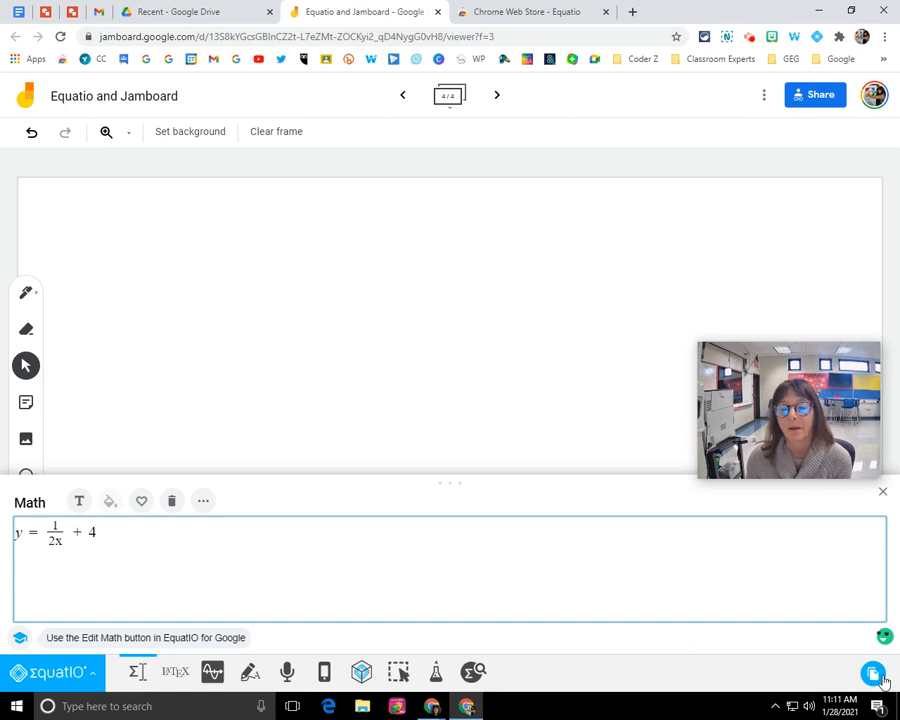
mouse_move(873, 674)
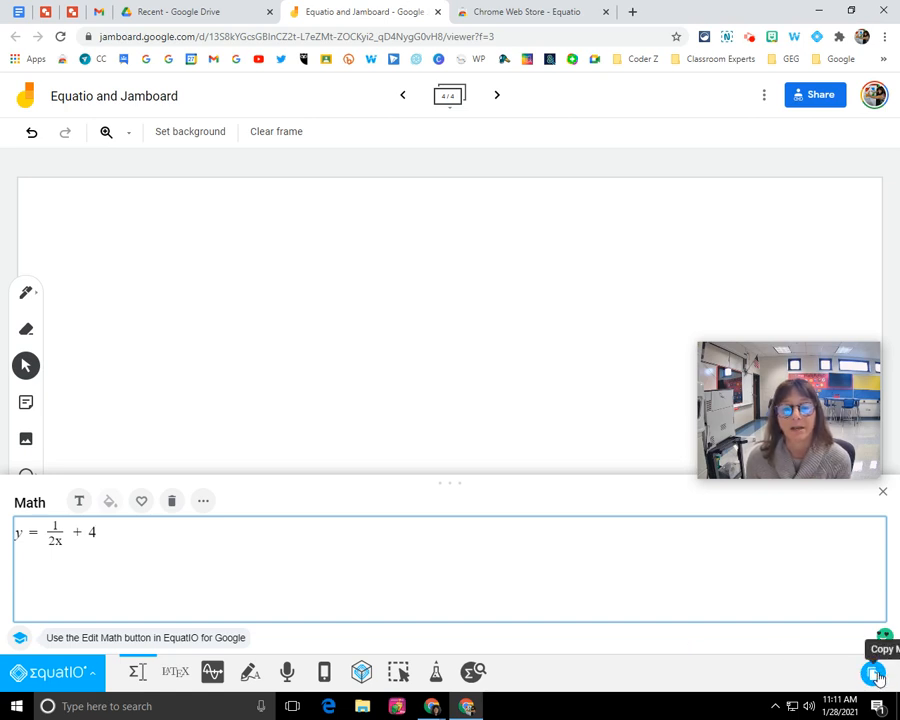
click(878, 673)
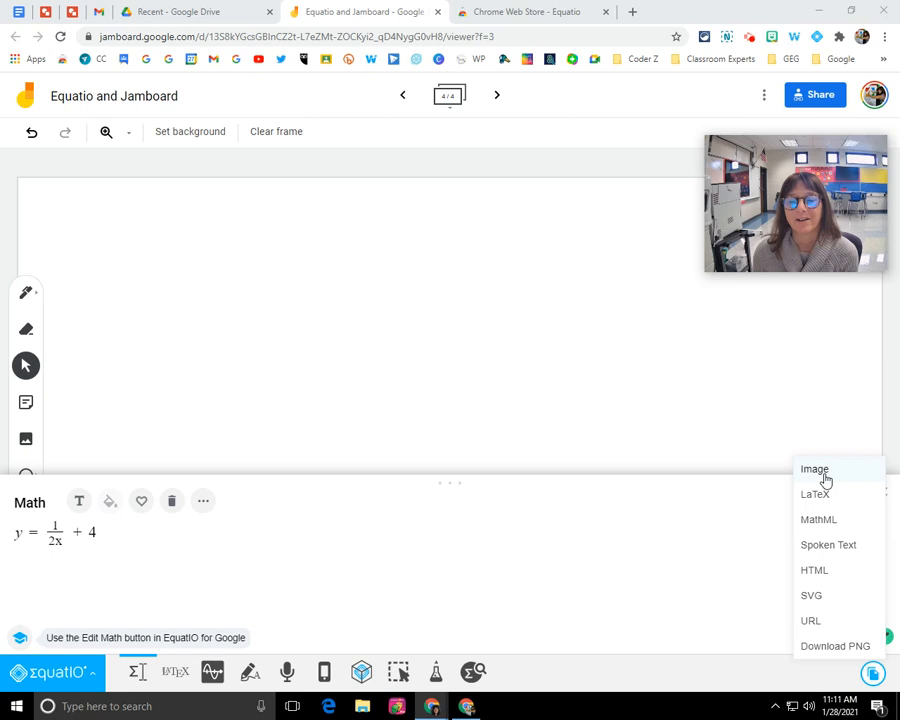
Copy the equation y = 1/(2x) + 4 to the clipboard as an image
click(814, 469)
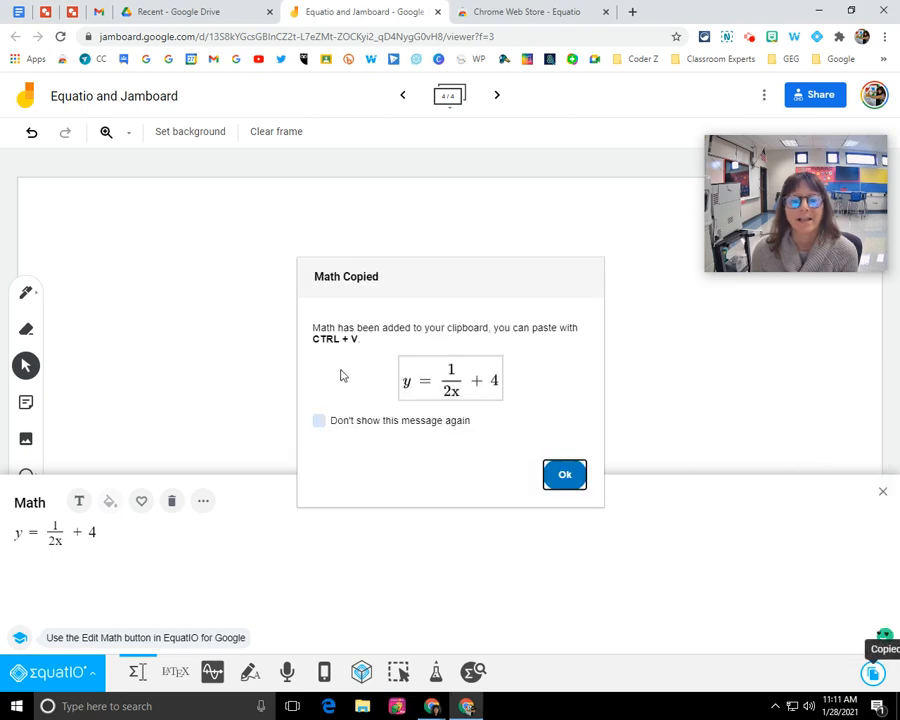
mouse_move(452, 391)
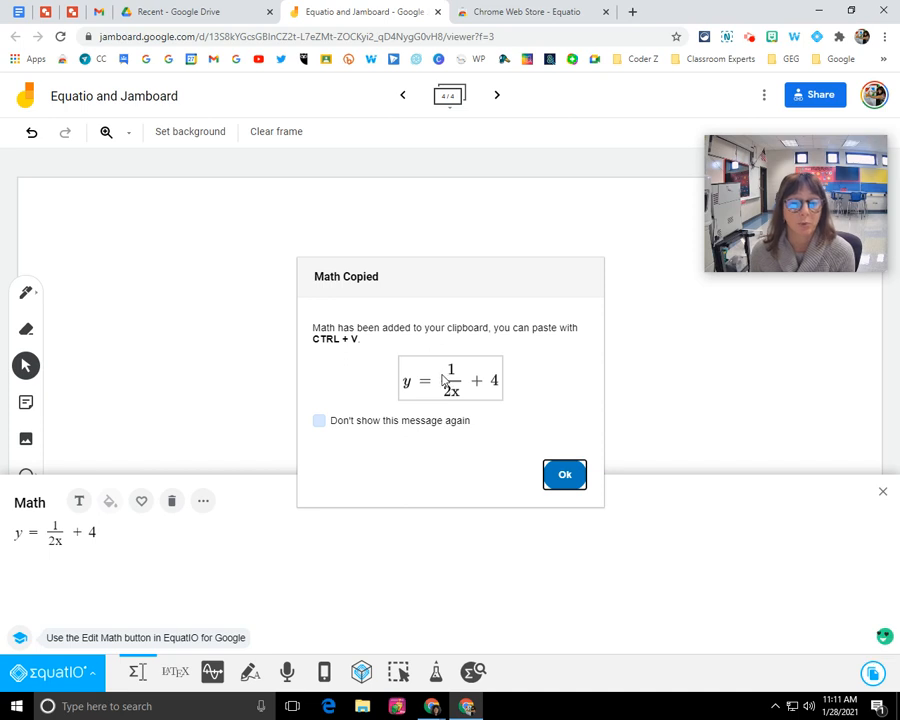
mouse_move(423, 367)
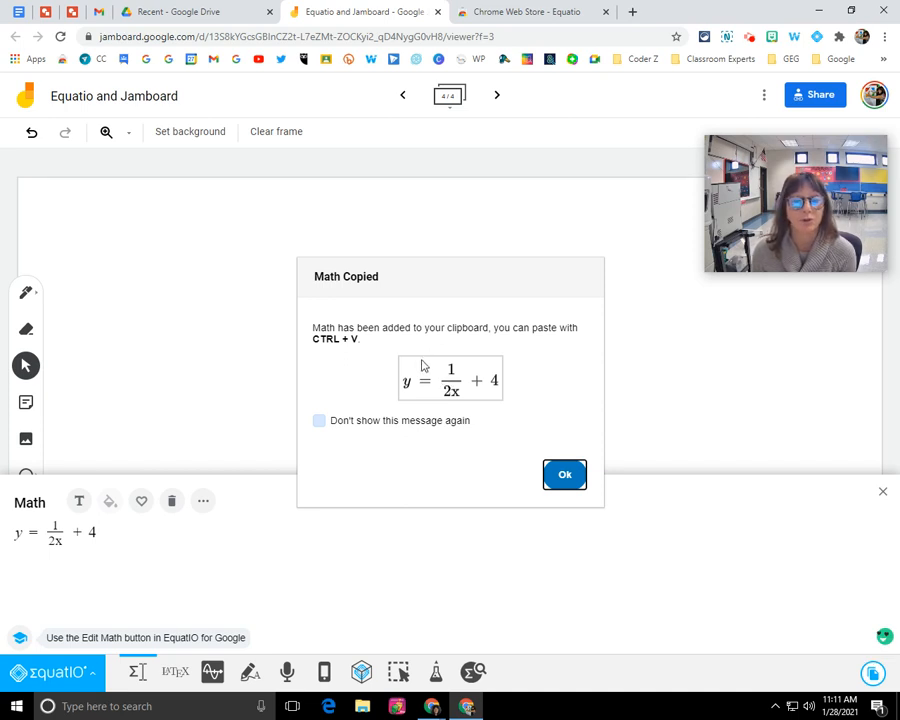
mouse_move(331, 355)
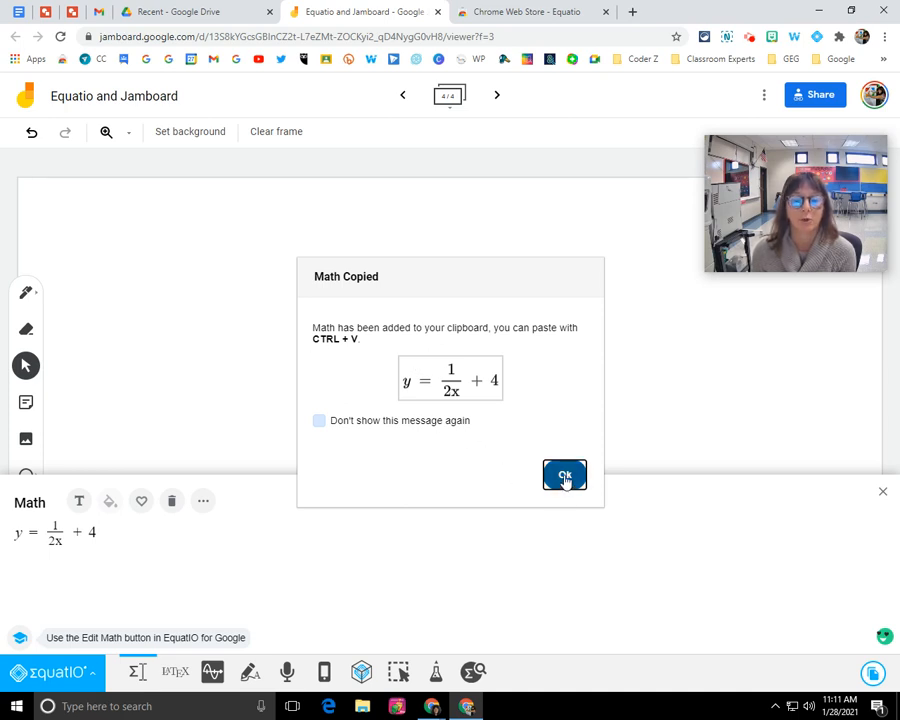
Dismiss the Math Copied confirmation dialog
click(564, 475)
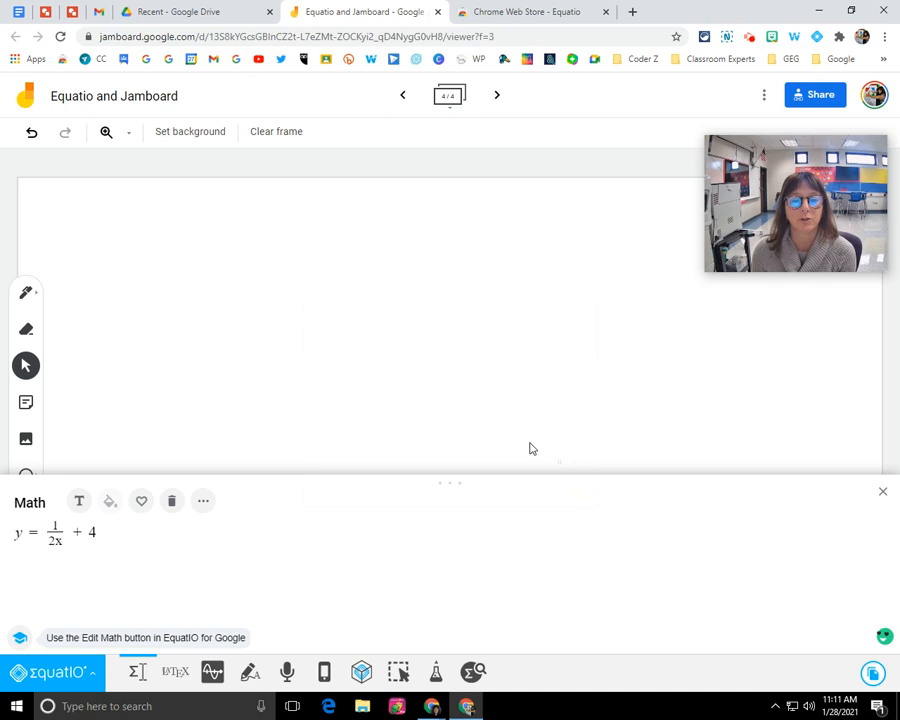
mouse_move(397, 347)
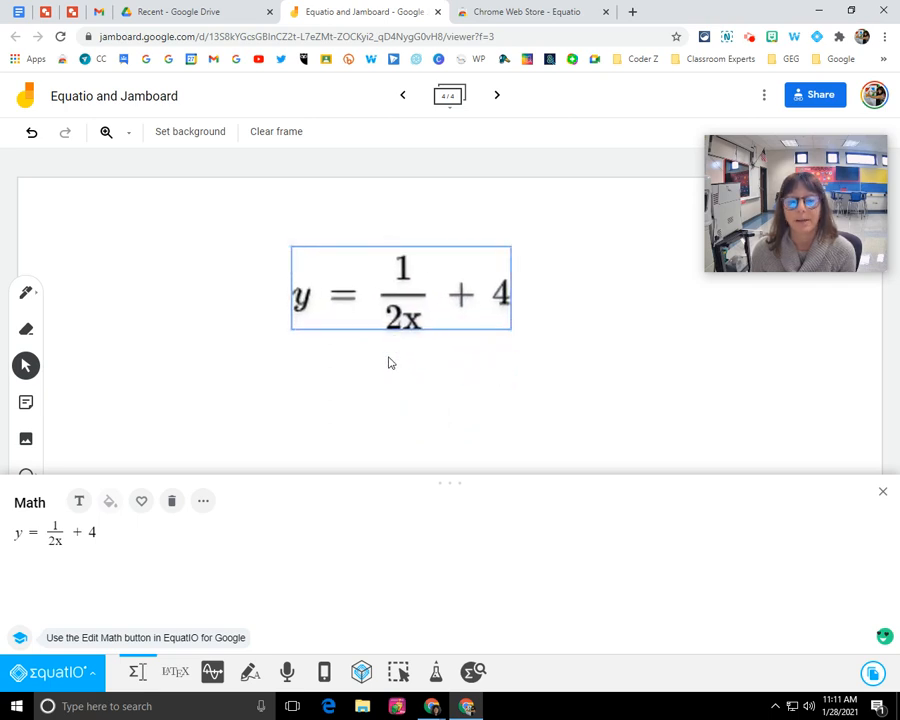
mouse_move(352, 390)
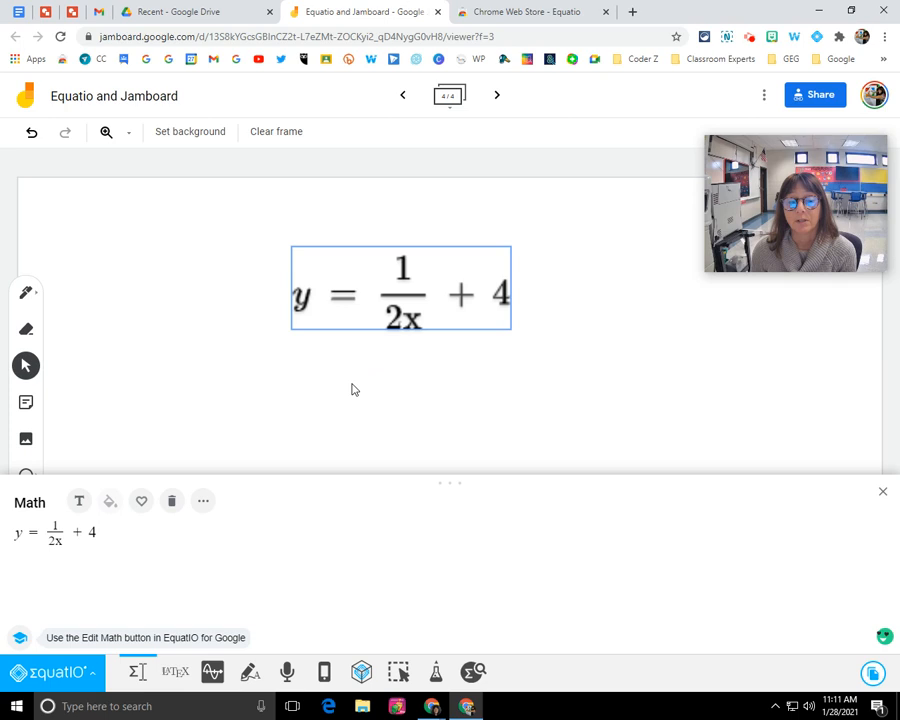